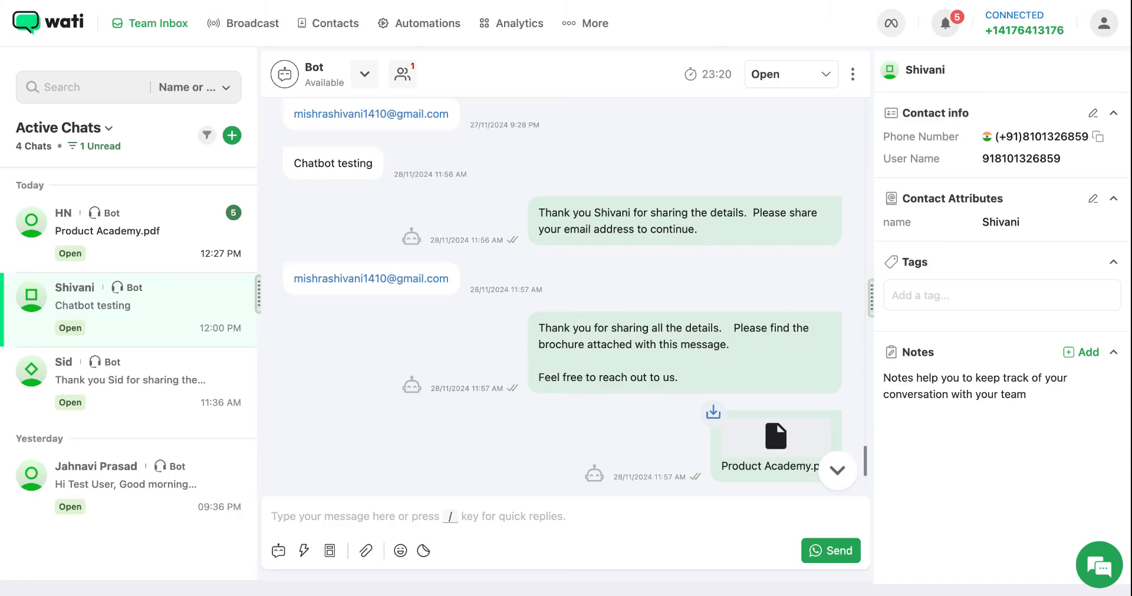
{"action": "mouse_move", "coordinate": [290, 319]}
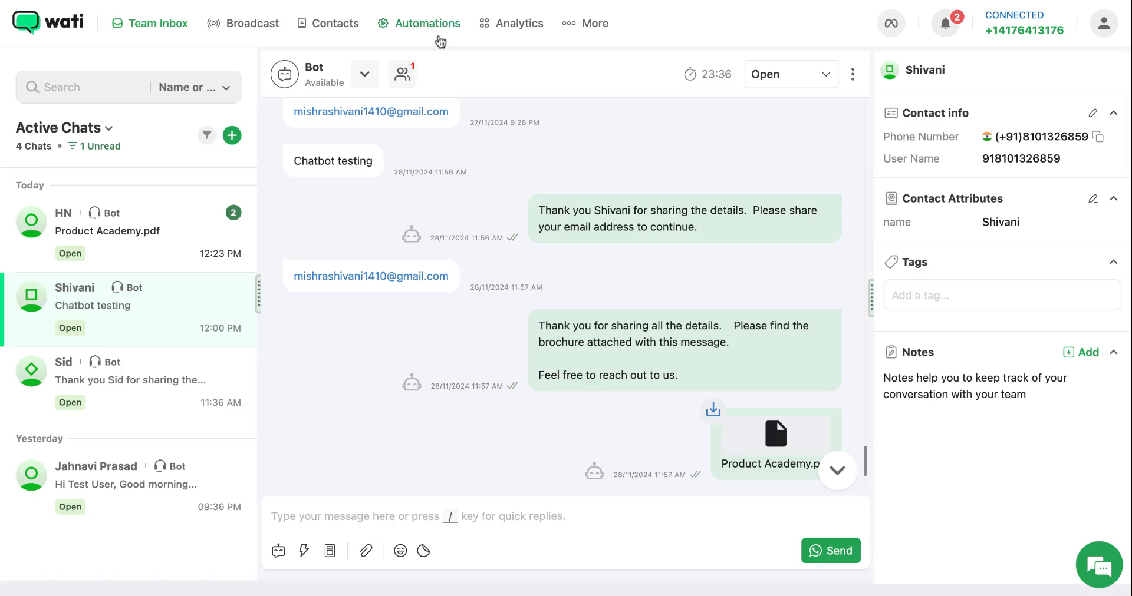
- Start a new keyword action with 'Hi' as its trigger keyword
{"action": "left_click", "coordinate": [427, 22]}
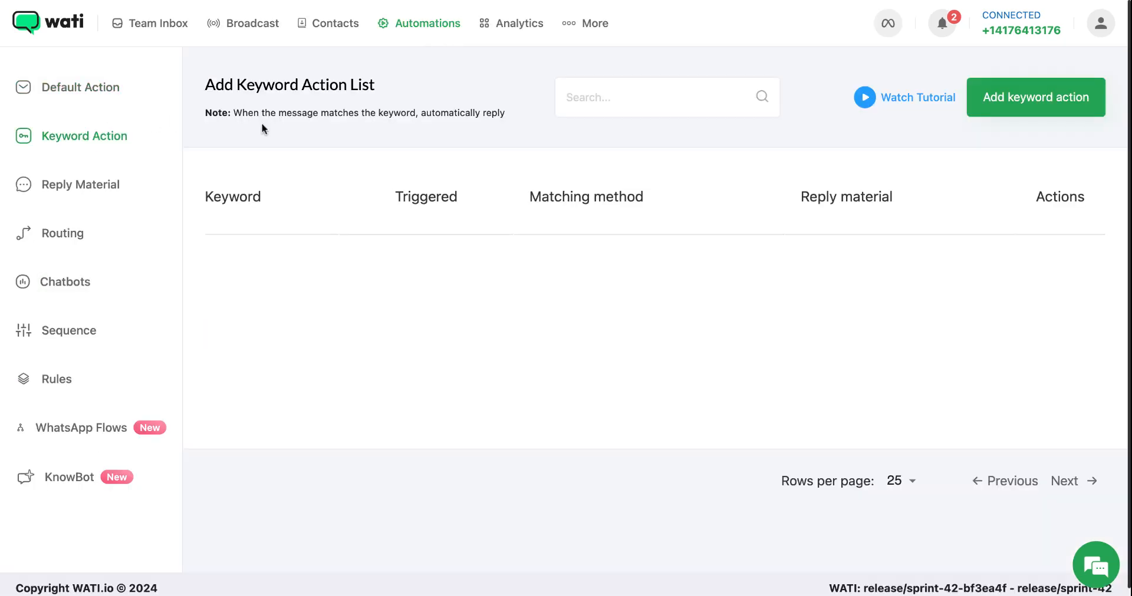
{"action": "left_click", "coordinate": [1035, 96]}
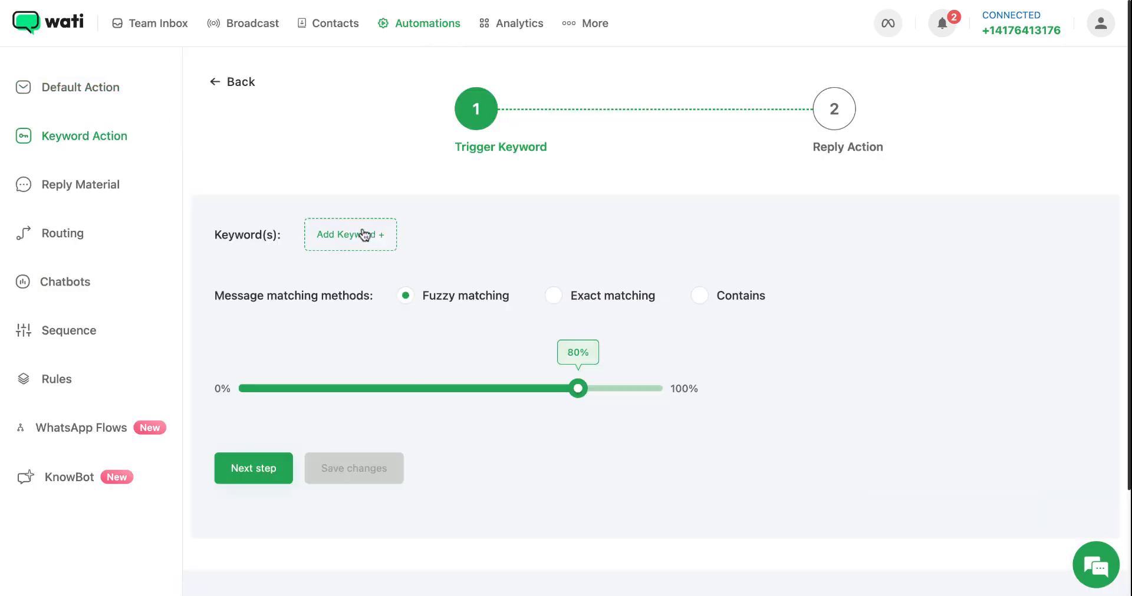
{"action": "left_click", "coordinate": [350, 233]}
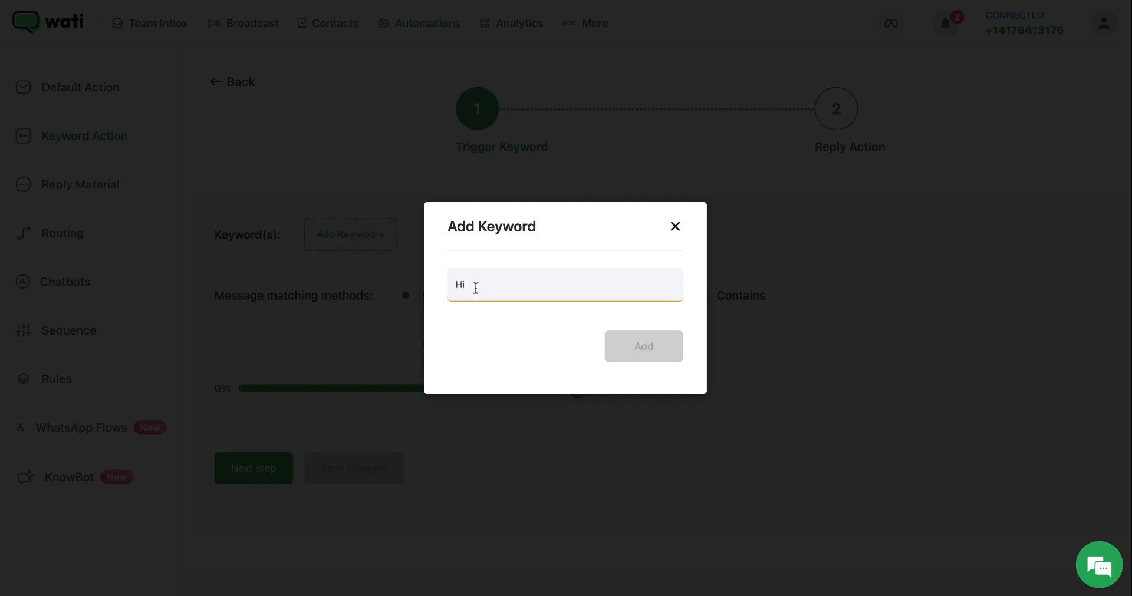
{"action": "left_click", "coordinate": [641, 346]}
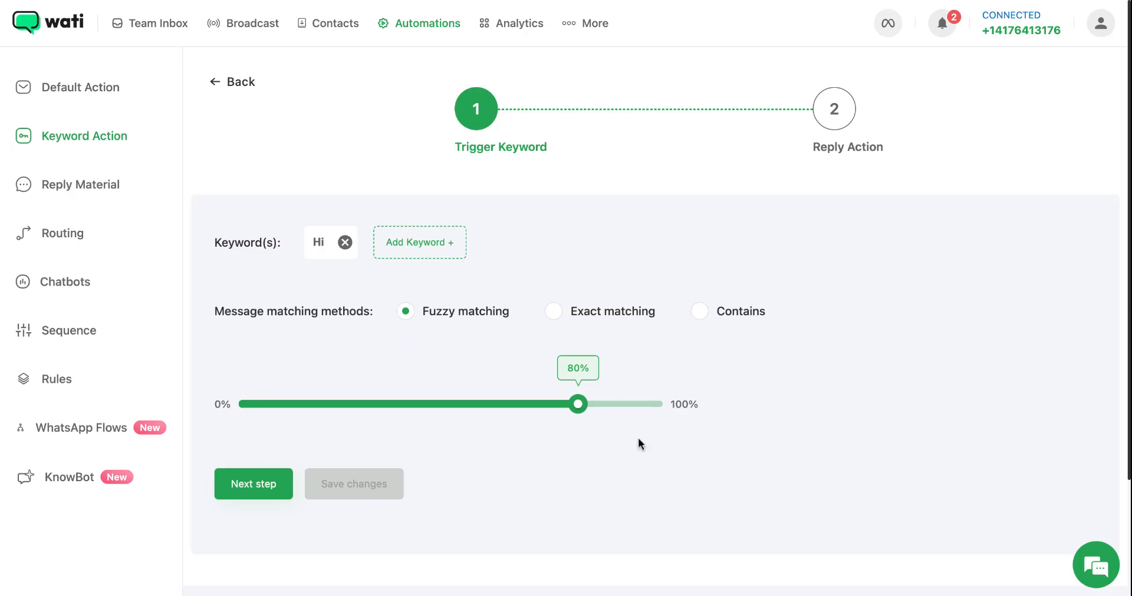
{"action": "mouse_move", "coordinate": [517, 363]}
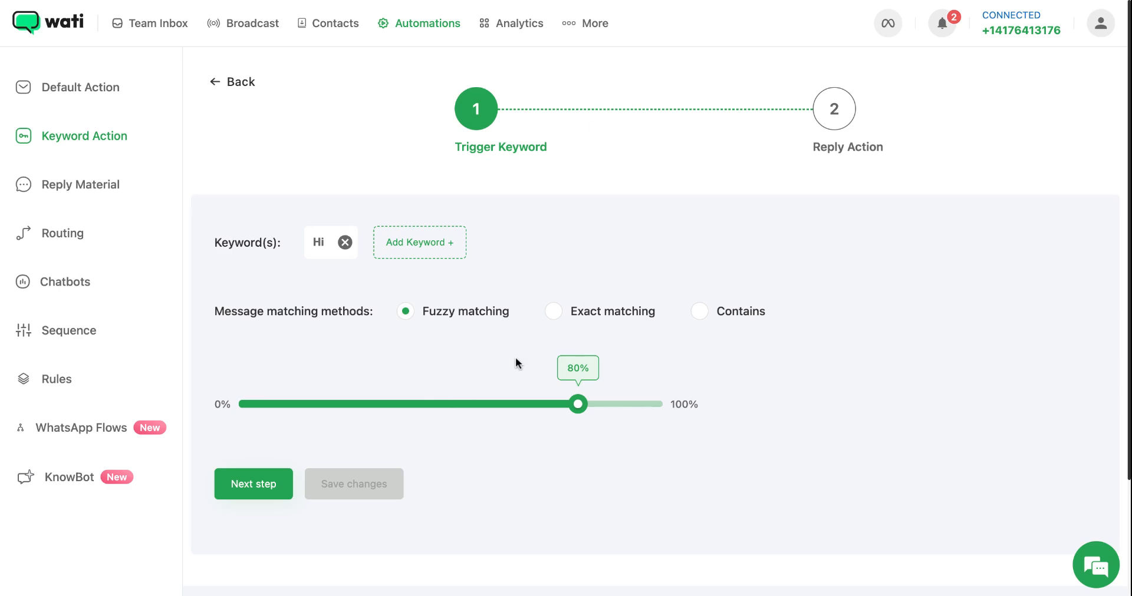
{"action": "mouse_move", "coordinate": [388, 368]}
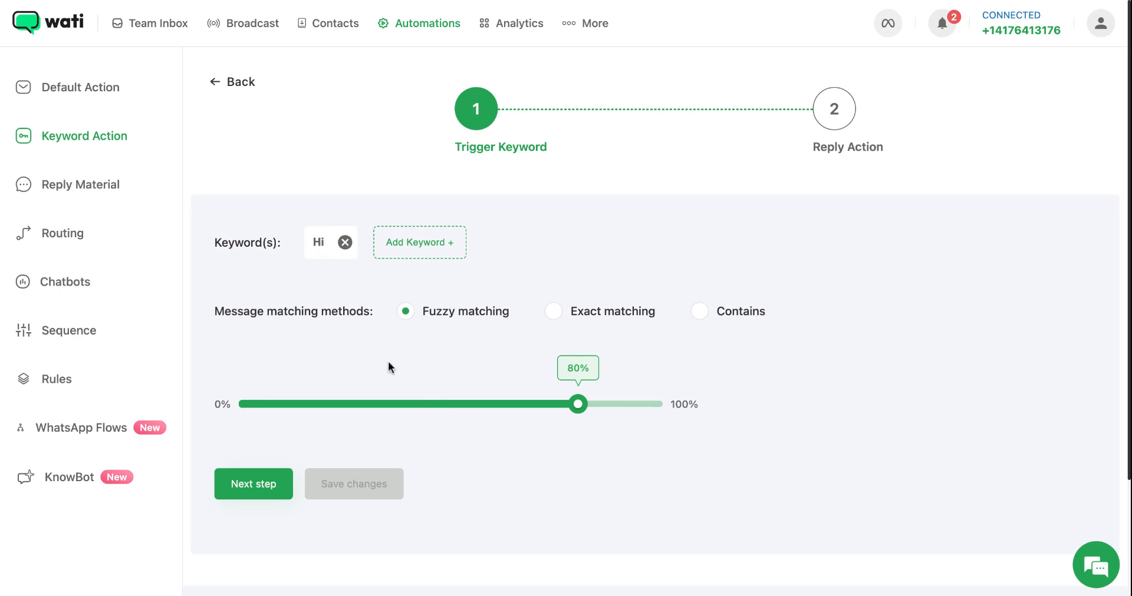
{"action": "mouse_move", "coordinate": [338, 311]}
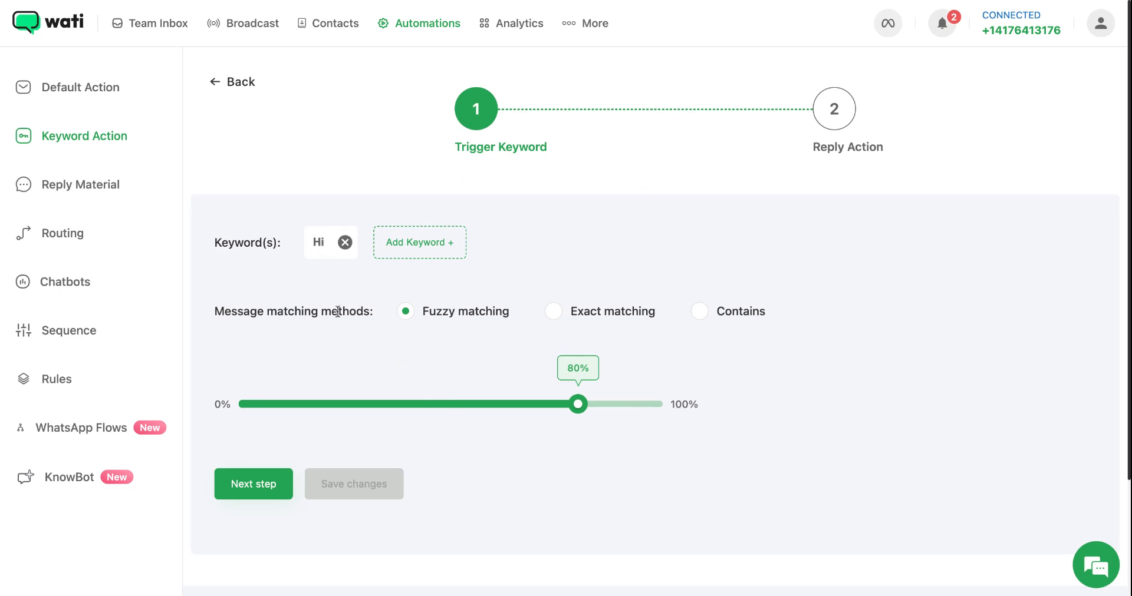
{"action": "mouse_move", "coordinate": [500, 313]}
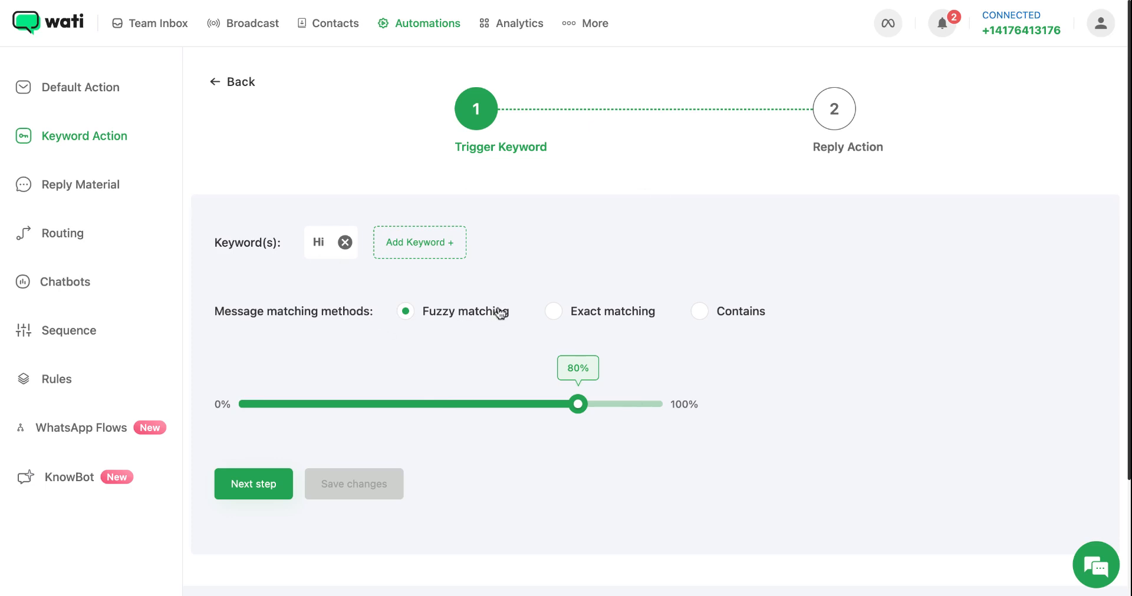
- Try Exact matching, then keep Fuzzy matching at 80% for the keyword
{"action": "left_click", "coordinate": [553, 311]}
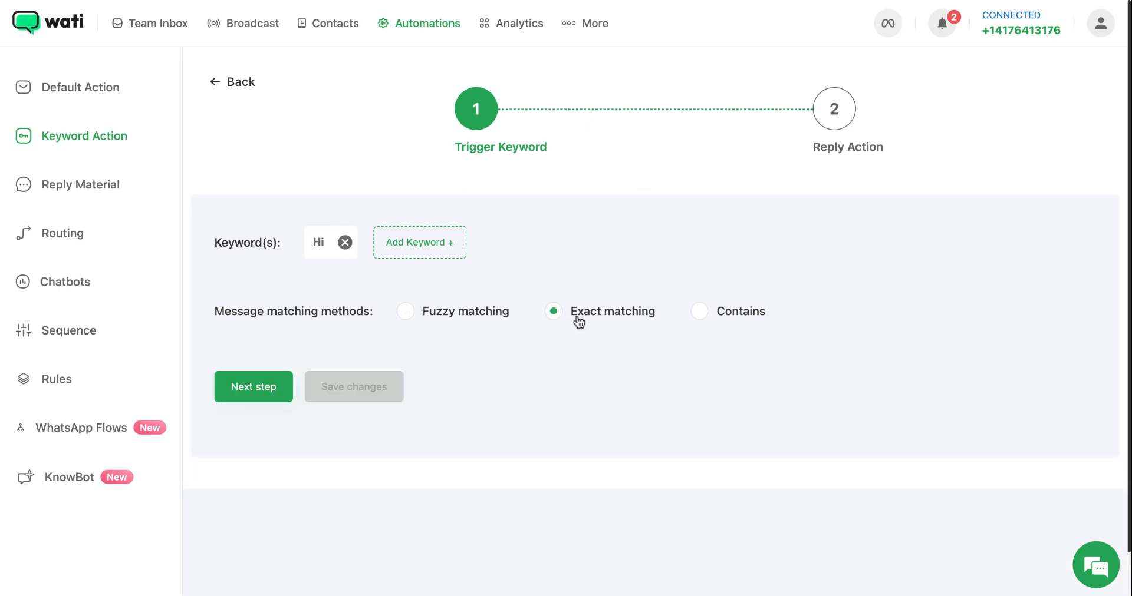
{"action": "left_click", "coordinate": [405, 312]}
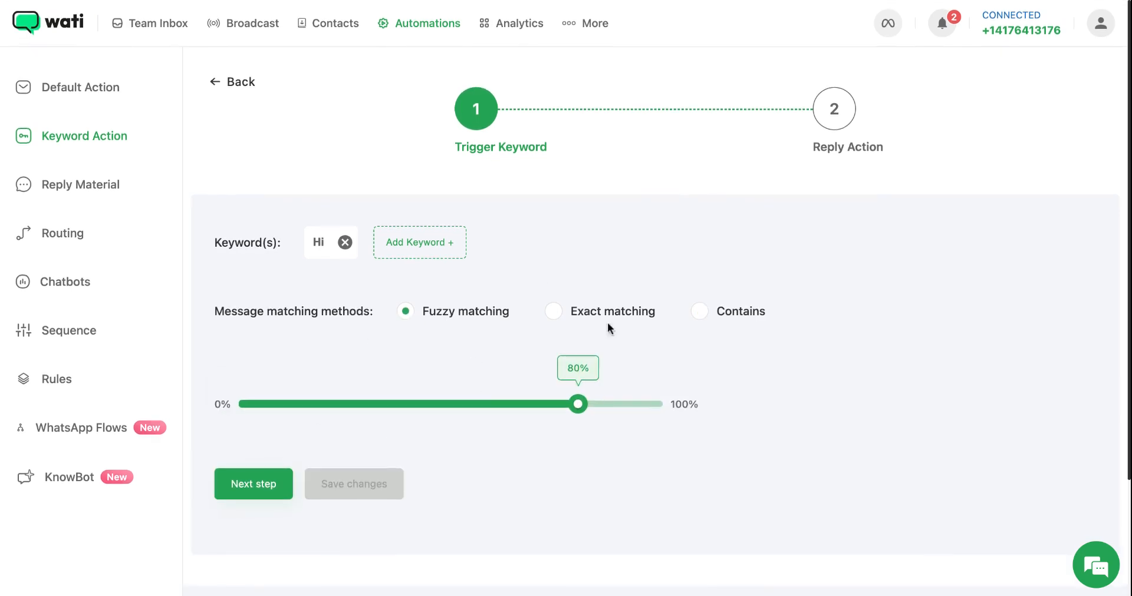
- Set the reply to the lead qualification chatbot and save the Hi action
{"action": "left_click", "coordinate": [252, 484]}
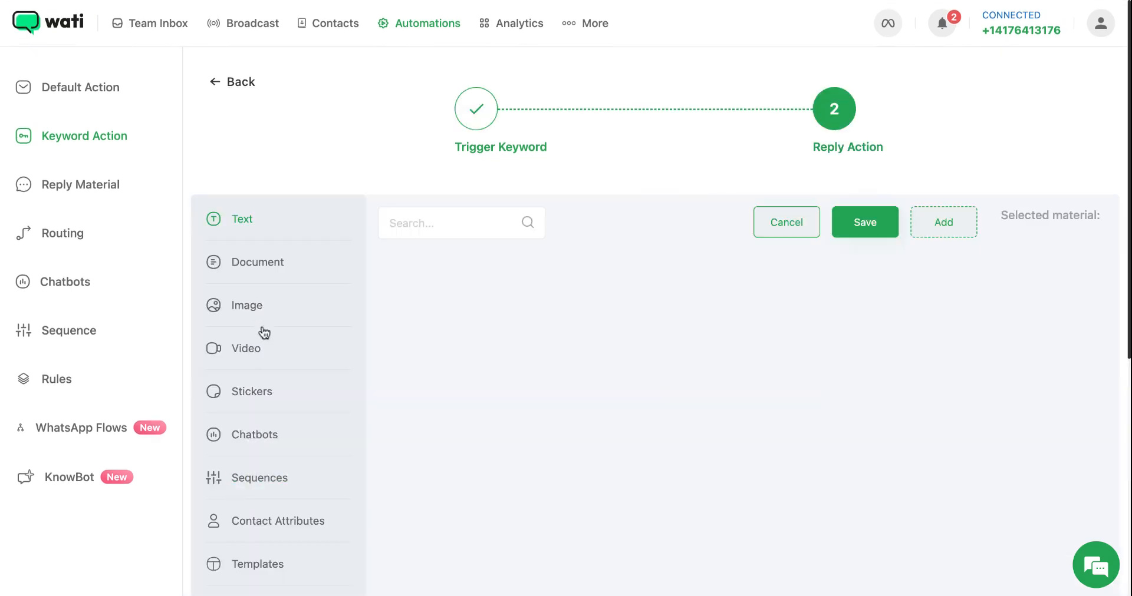
{"action": "left_click", "coordinate": [254, 434]}
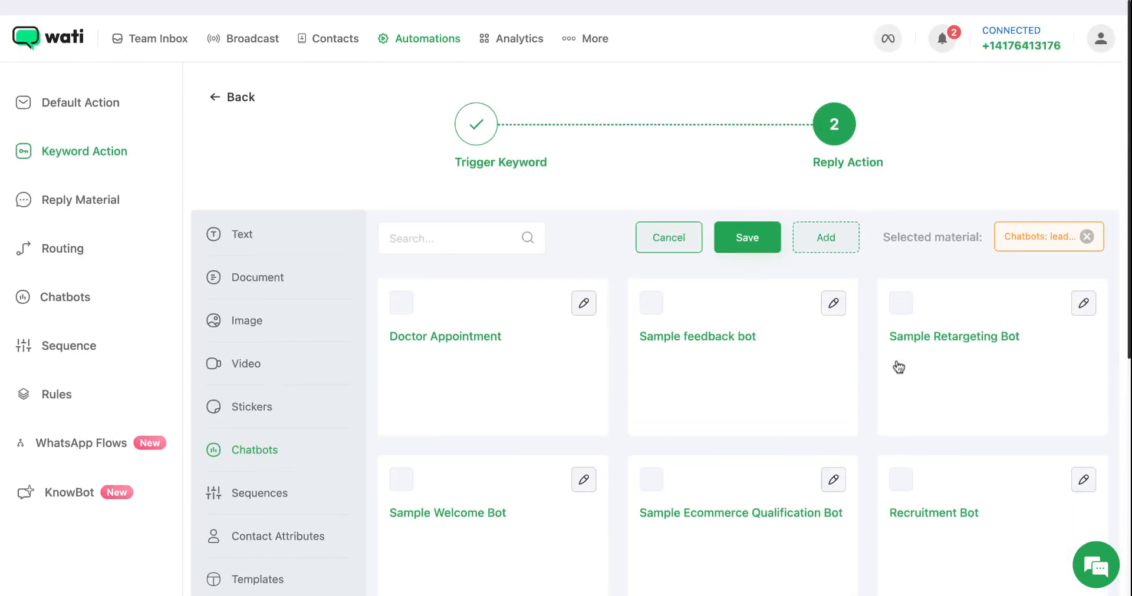
{"action": "left_click", "coordinate": [746, 238]}
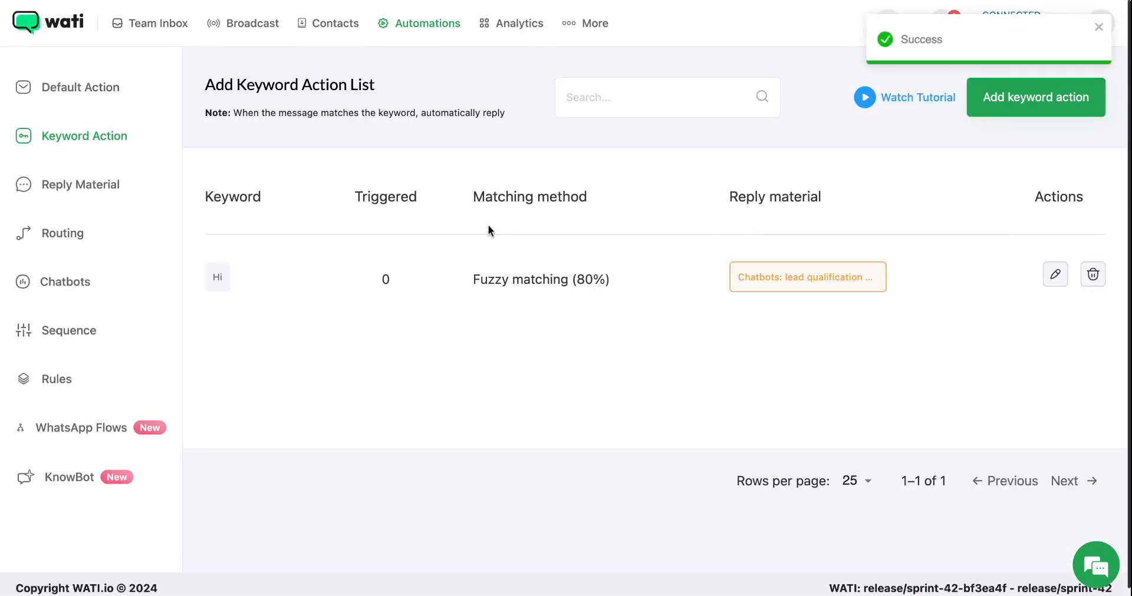
- On Default Actions, set the welcome message to lead qualification 2024
{"action": "left_click", "coordinate": [82, 87]}
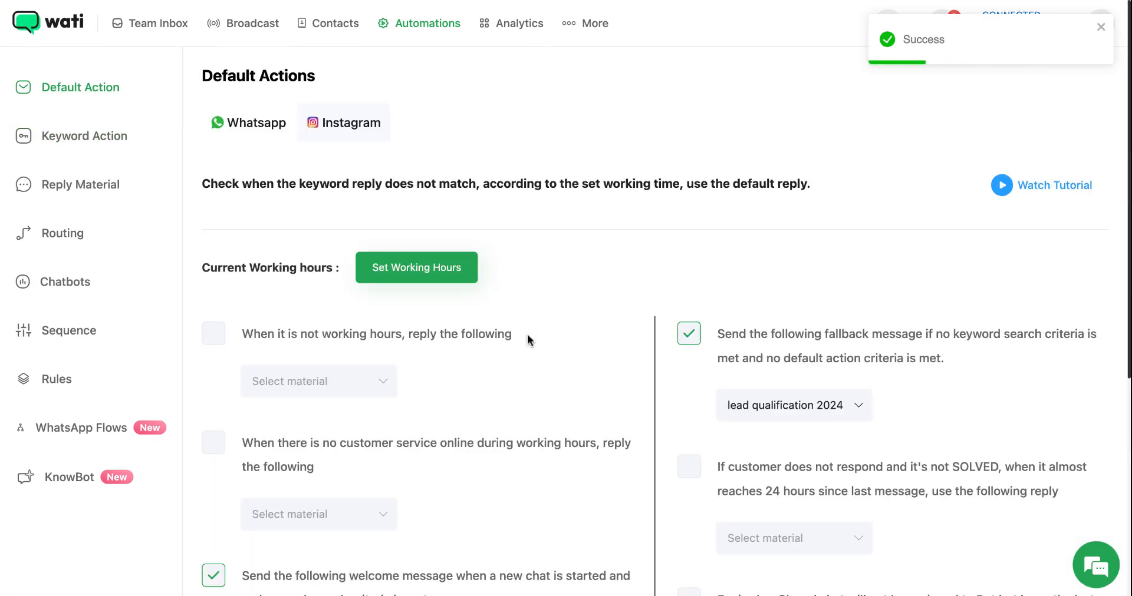
{"action": "scroll", "scroll_direction": "down", "scroll_amount": 3}
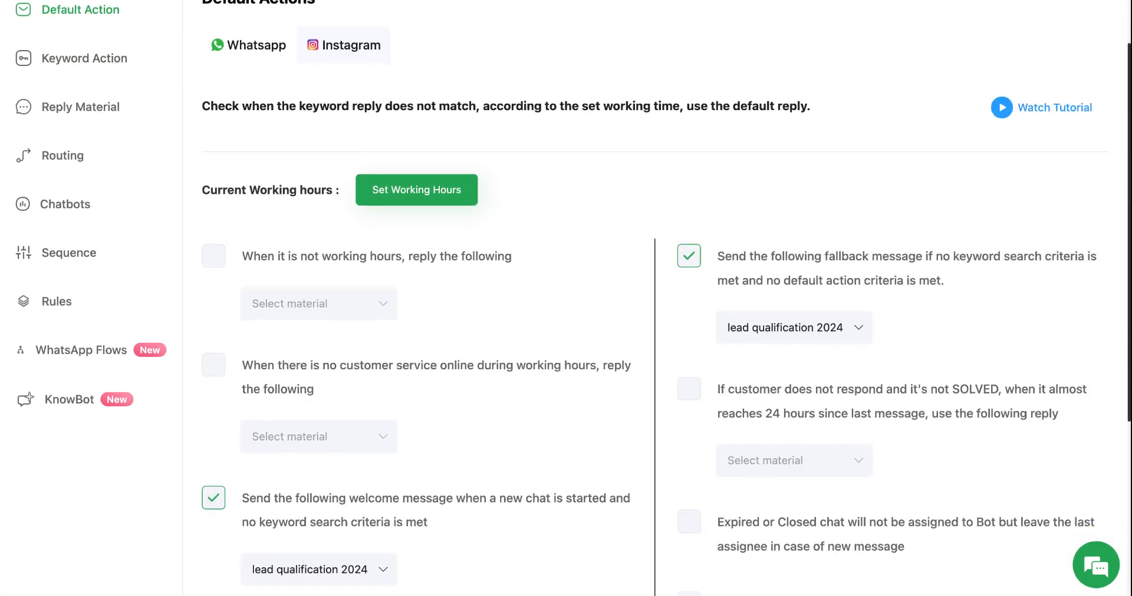
{"action": "scroll", "scroll_direction": "down", "scroll_amount": 3}
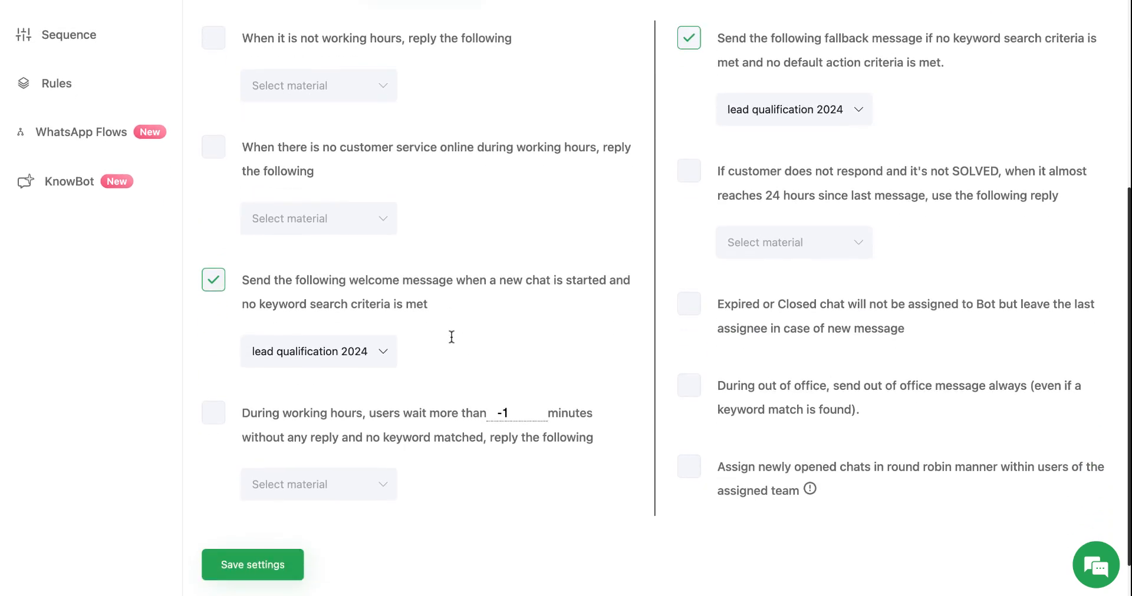
{"action": "scroll", "scroll_direction": "down", "scroll_amount": 3}
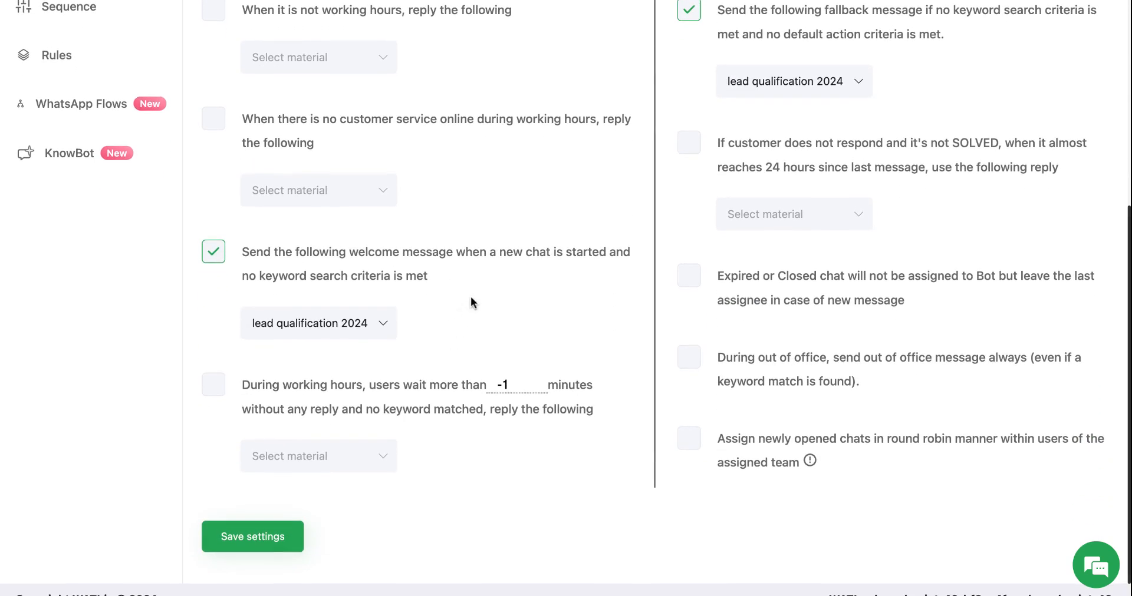
{"action": "left_click", "coordinate": [317, 323]}
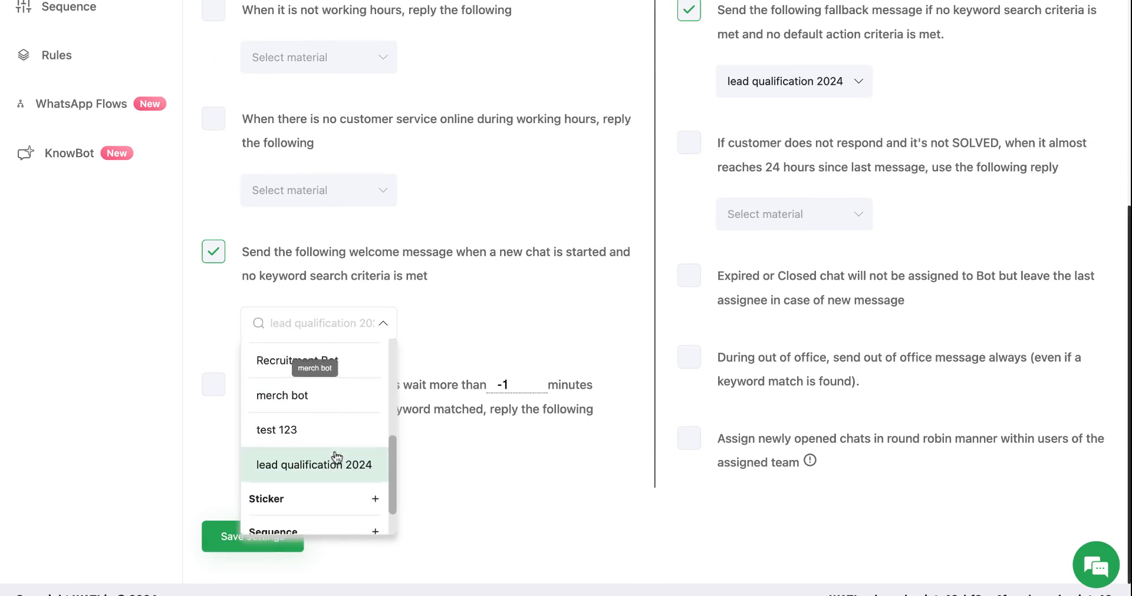
{"action": "left_click", "coordinate": [313, 464]}
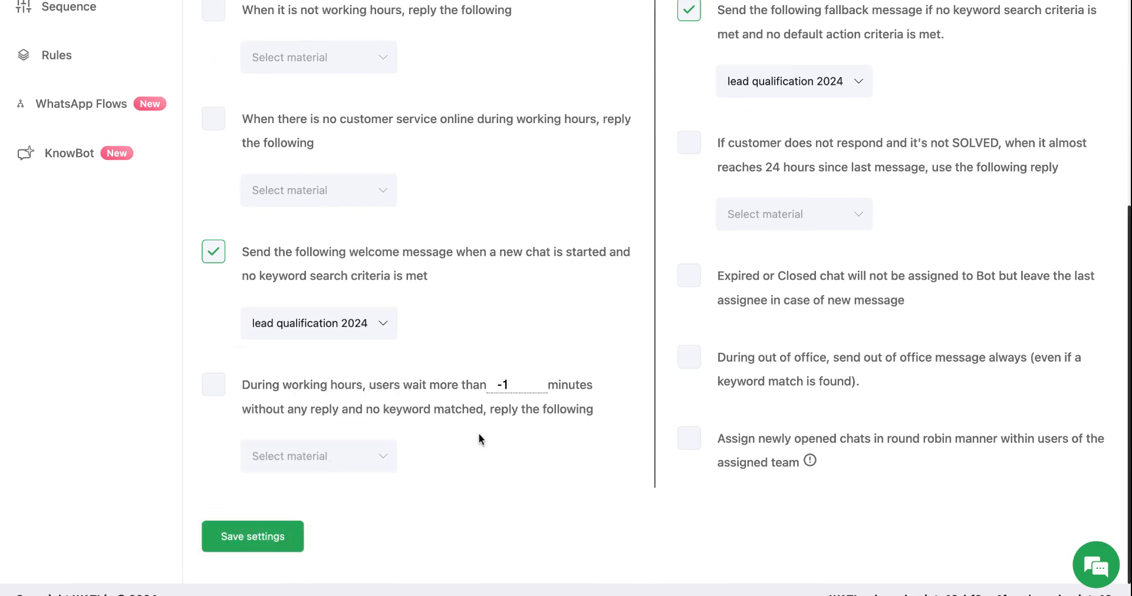
- Check the fallback message is lead qualification 2024 and save the default settings
{"action": "scroll", "scroll_direction": "up", "scroll_amount": 3}
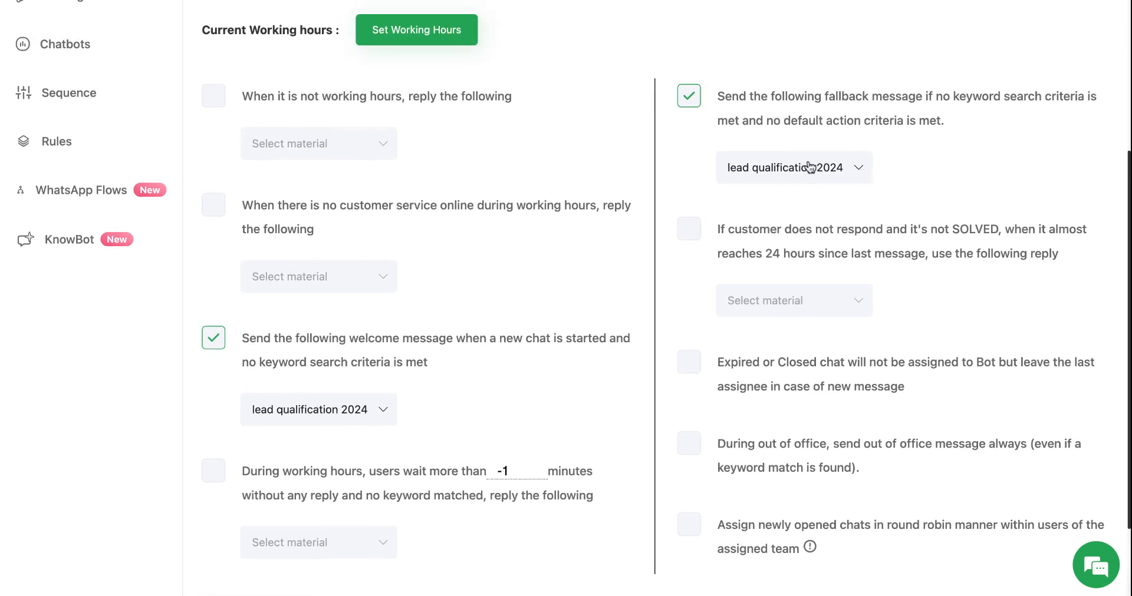
{"action": "mouse_move", "coordinate": [963, 120]}
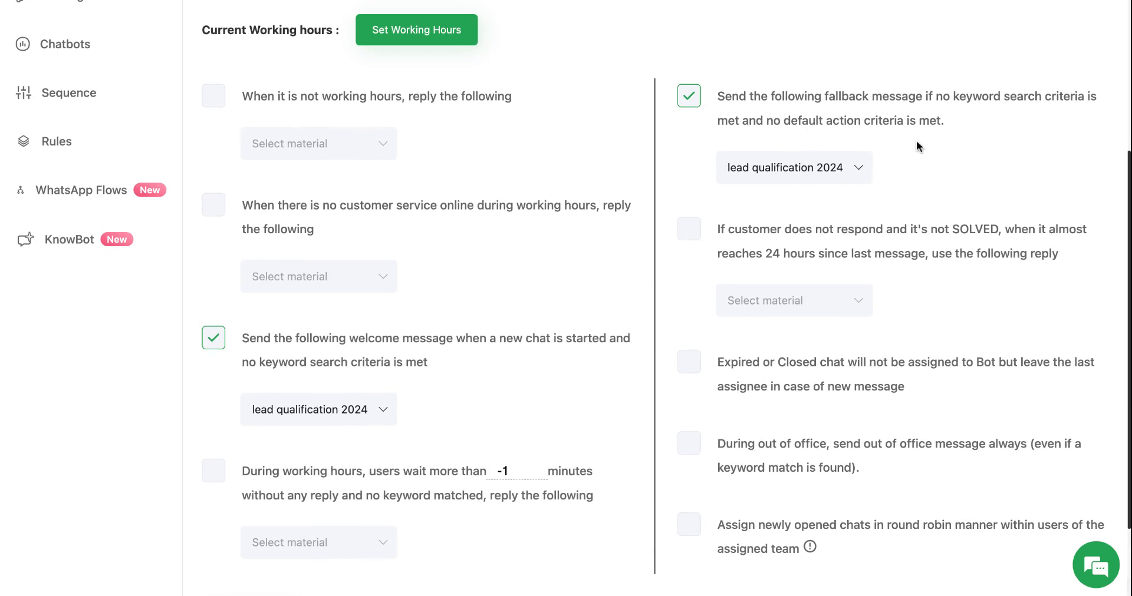
{"action": "left_click", "coordinate": [792, 168]}
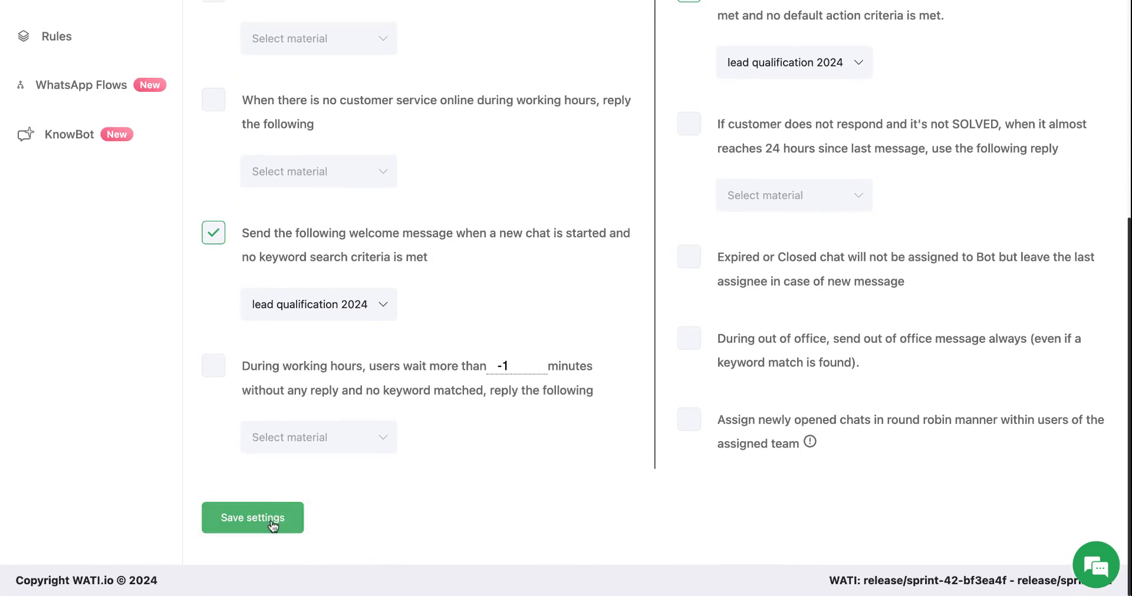
{"action": "left_click", "coordinate": [252, 517]}
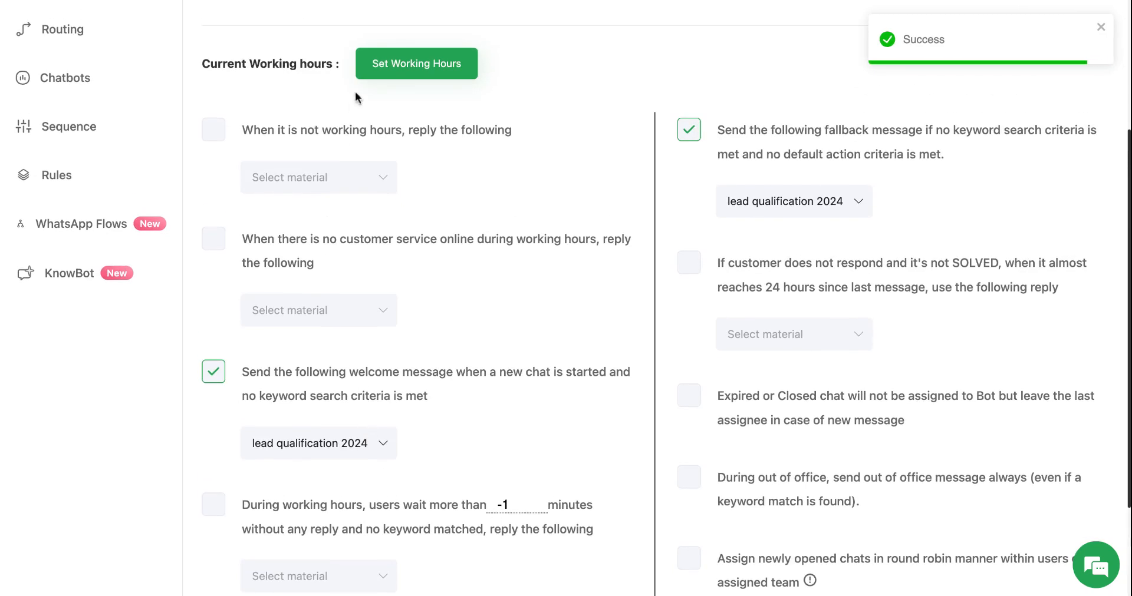
{"action": "mouse_move", "coordinate": [826, 305]}
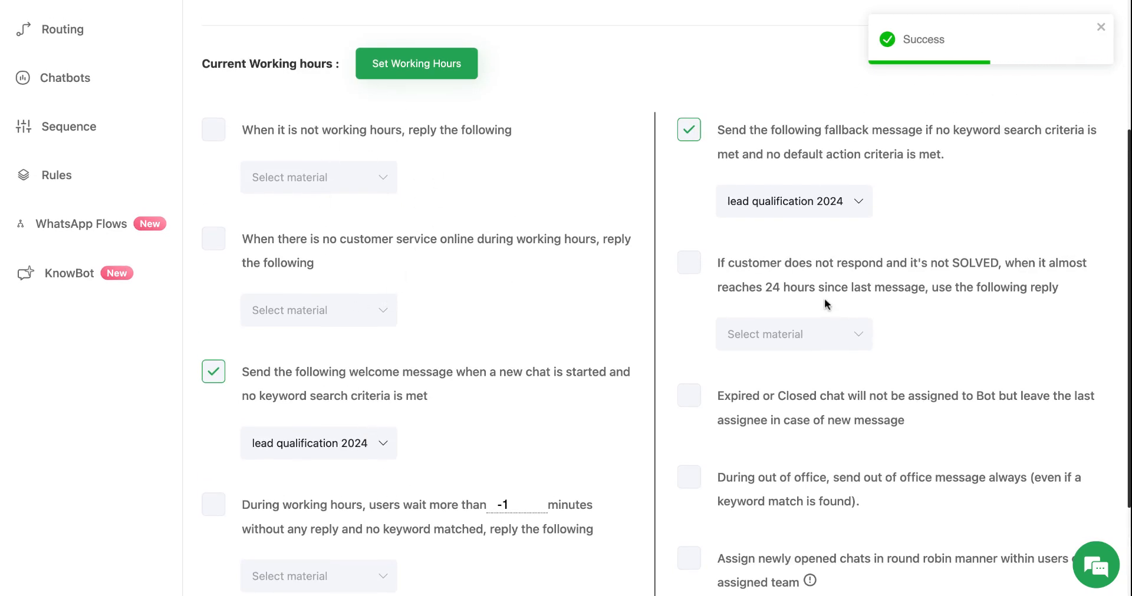
{"action": "mouse_move", "coordinate": [588, 333]}
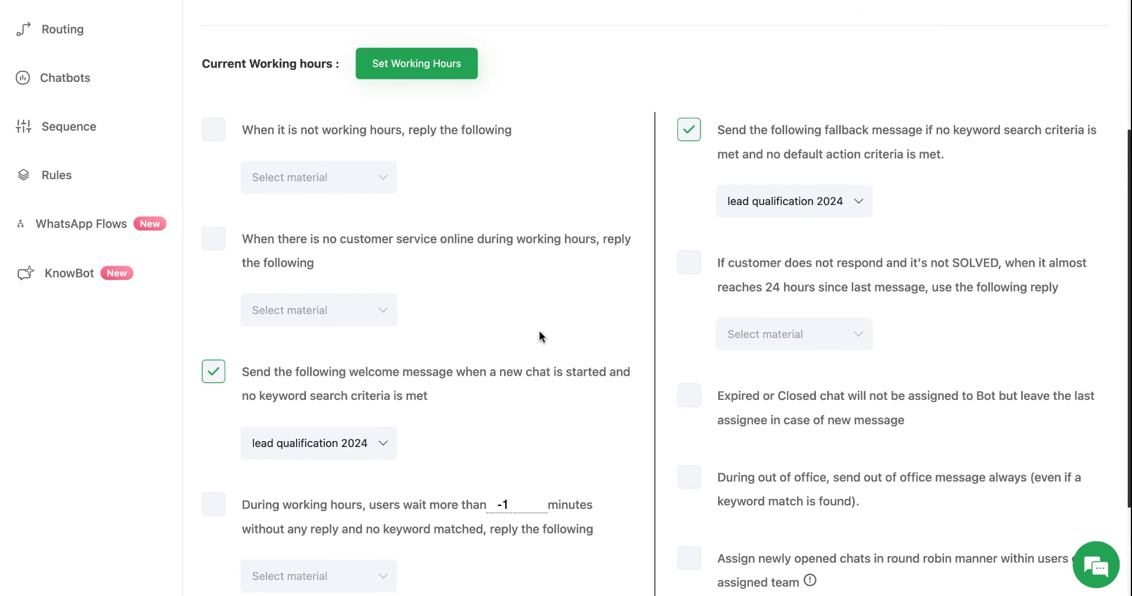
{"action": "scroll", "scroll_direction": "up", "scroll_amount": 3}
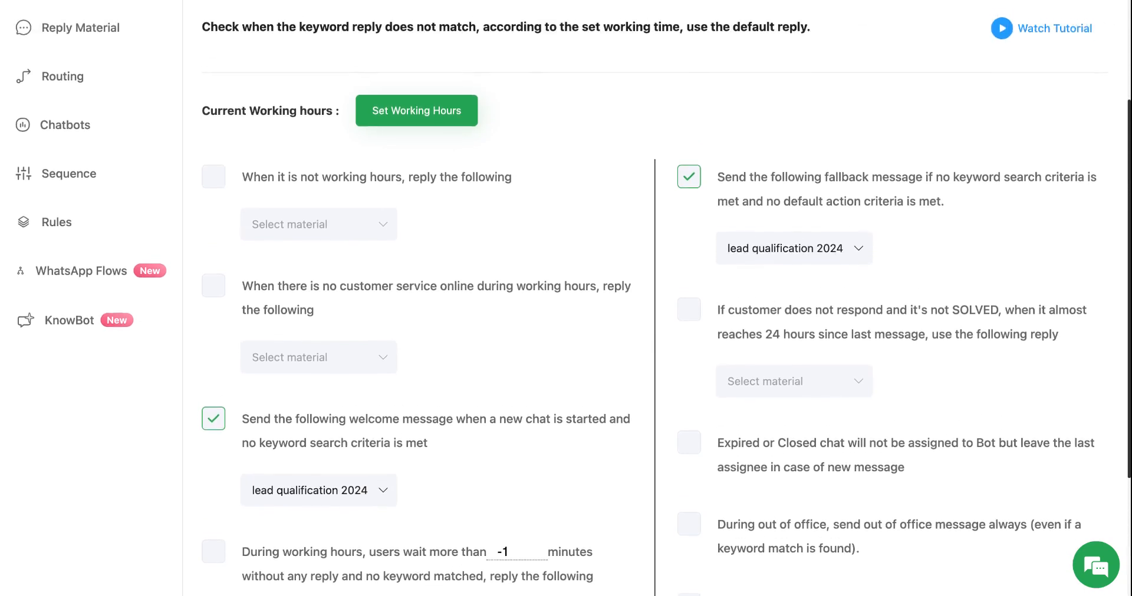
{"action": "scroll", "scroll_direction": "up", "scroll_amount": 3}
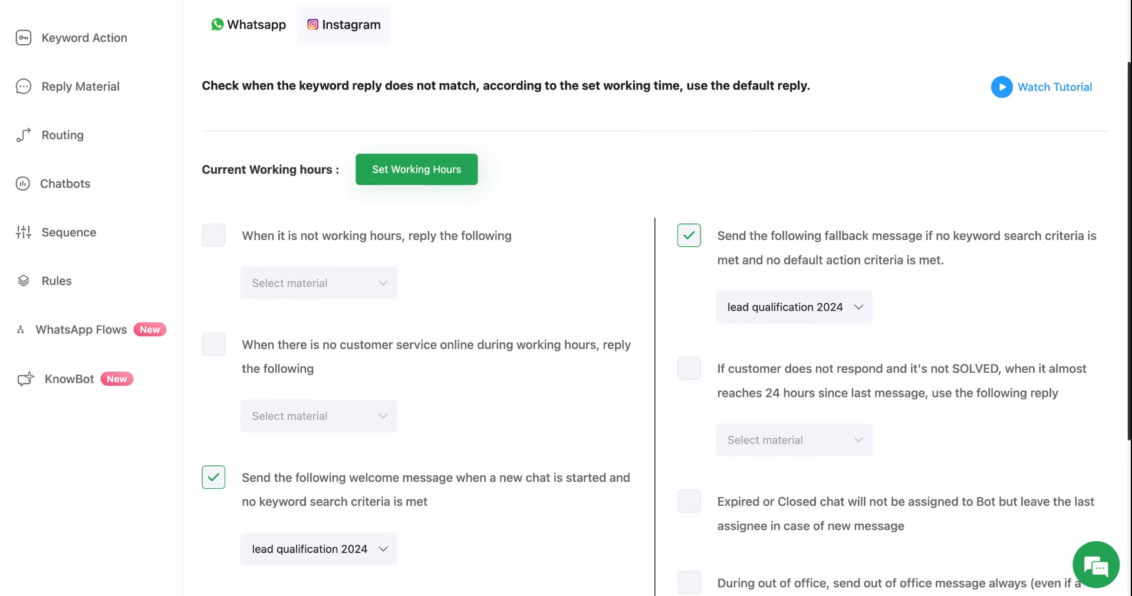
{"action": "mouse_move", "coordinate": [529, 326]}
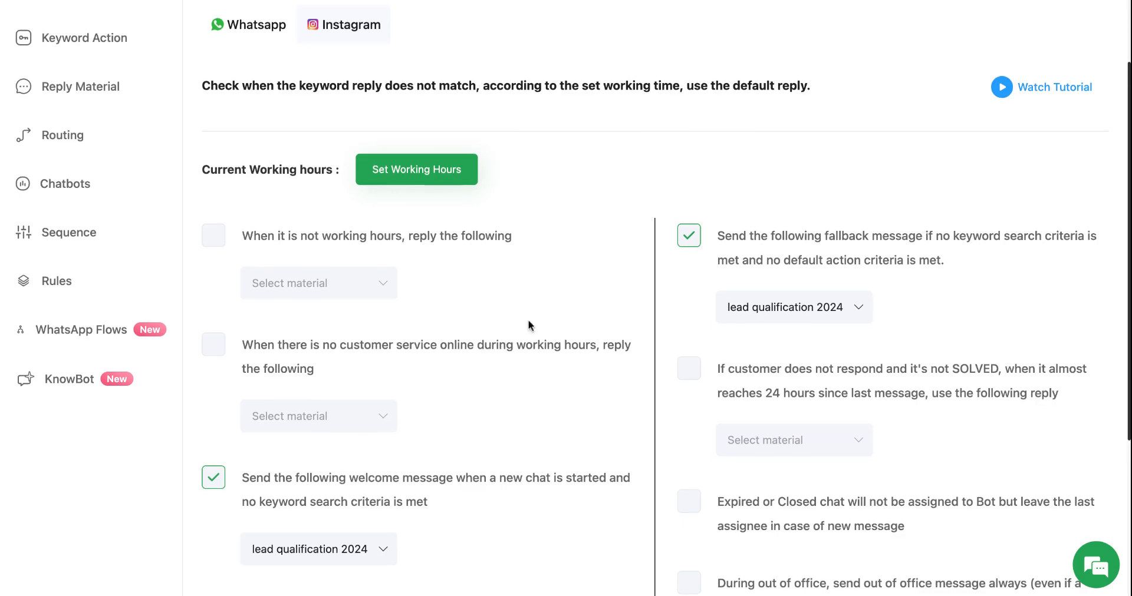